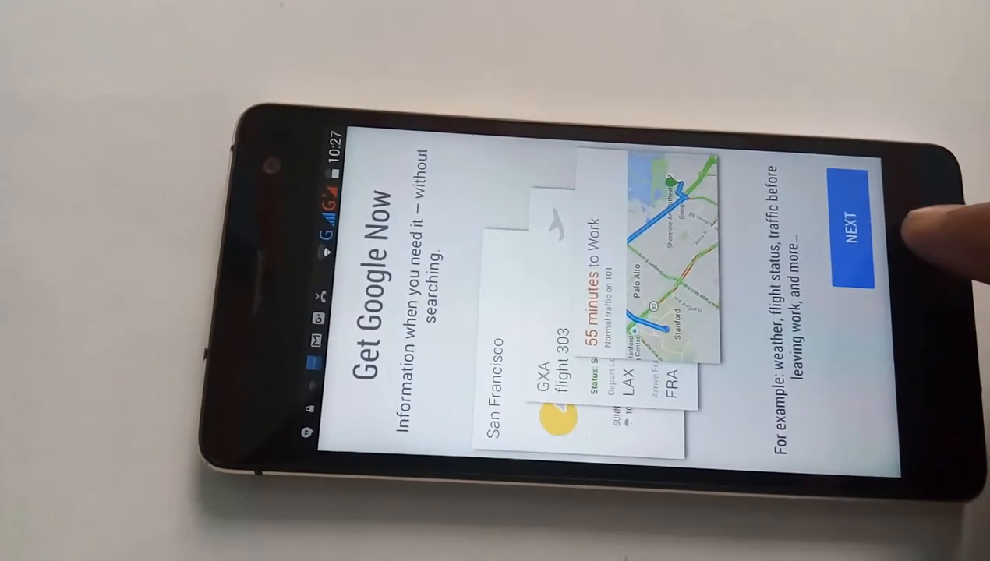
Go back to skip the Get Google Now introduction and reach the Google search page.
click(852, 234)
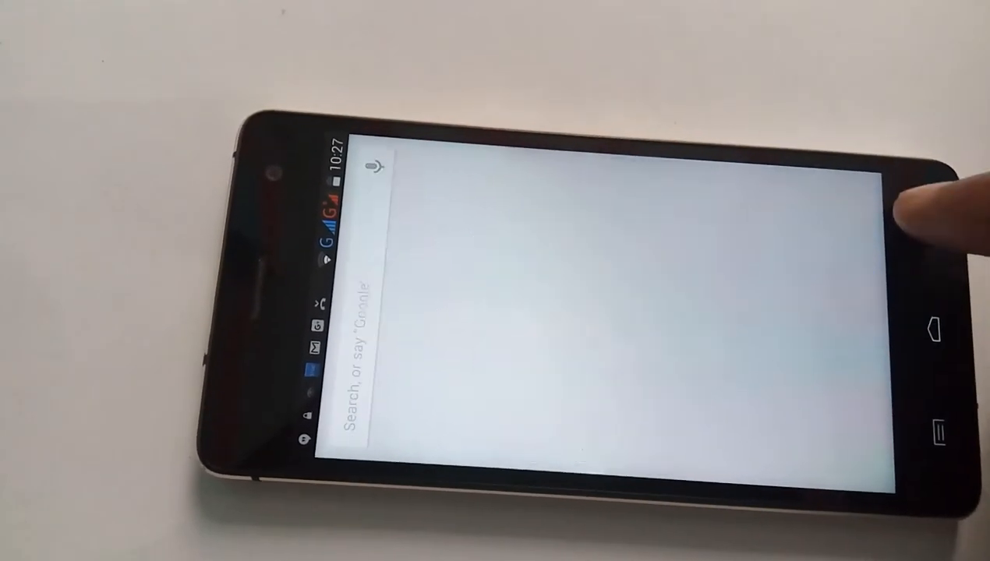